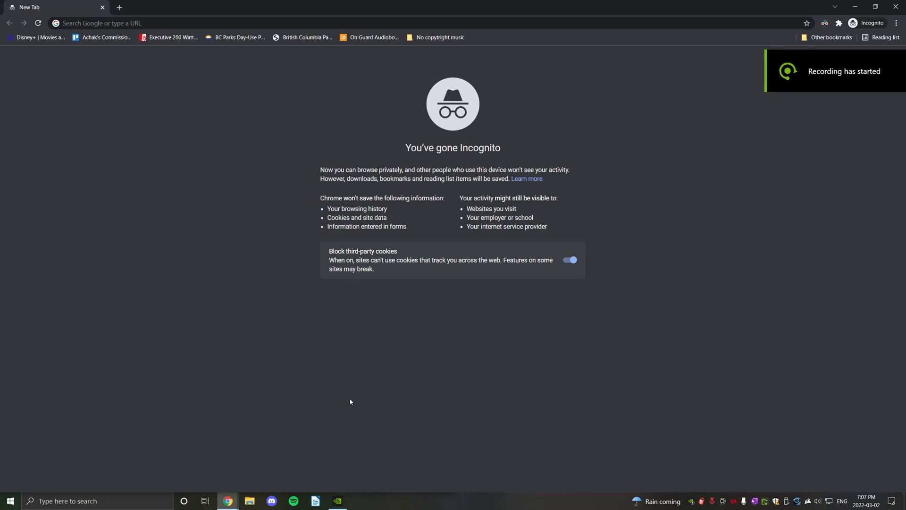
{"action": "mouse_move", "coordinate": [323, 330]}
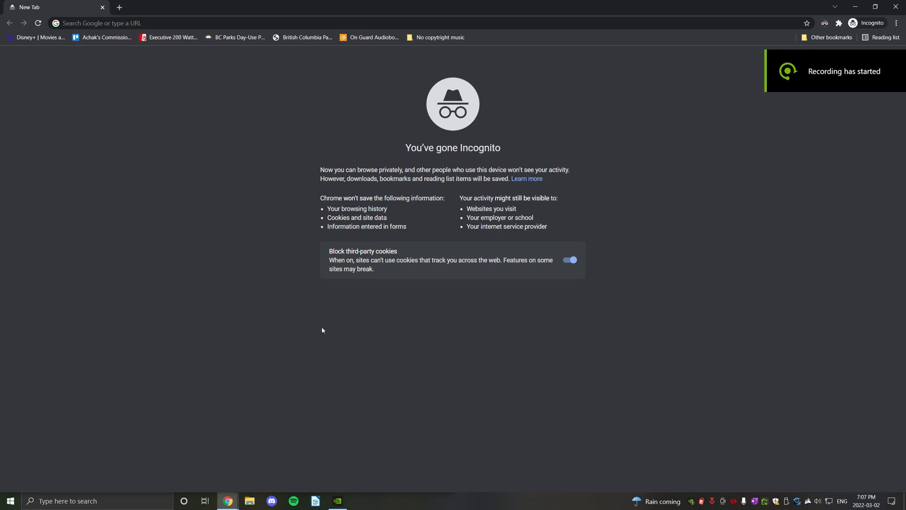
{"action": "mouse_move", "coordinate": [266, 165]}
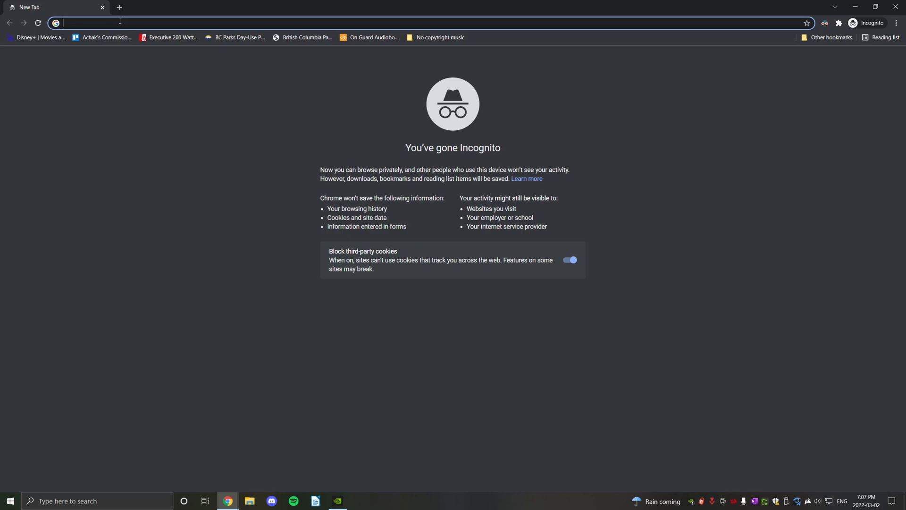
- Load the modem admin page at 192.168.1.254, reaching the login form
{"action": "type", "text": "192.168.1.254"}
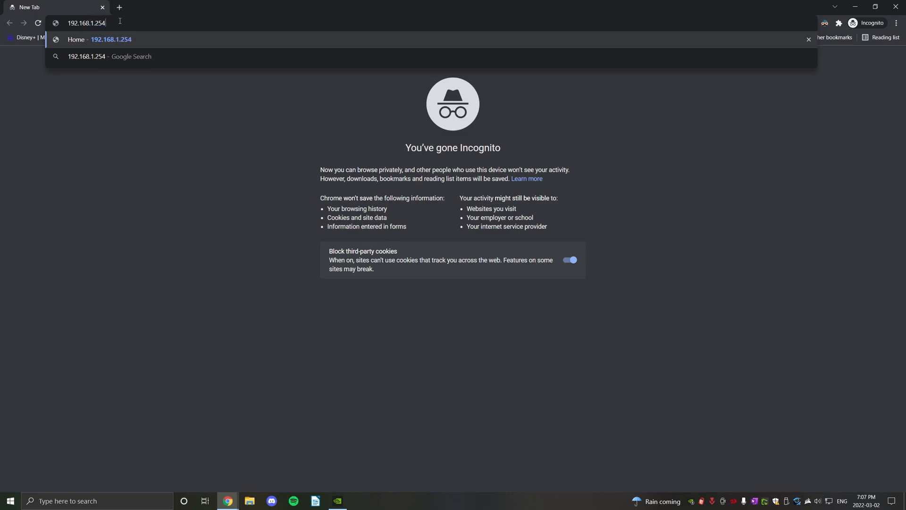
{"action": "key", "text": "Return"}
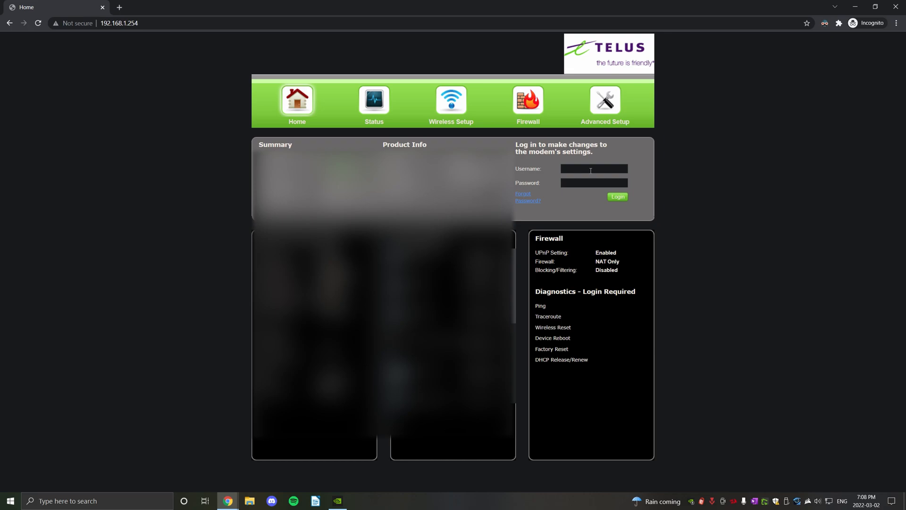
- Log in to the modem as admin with the username and password
{"action": "type", "text": "admin"}
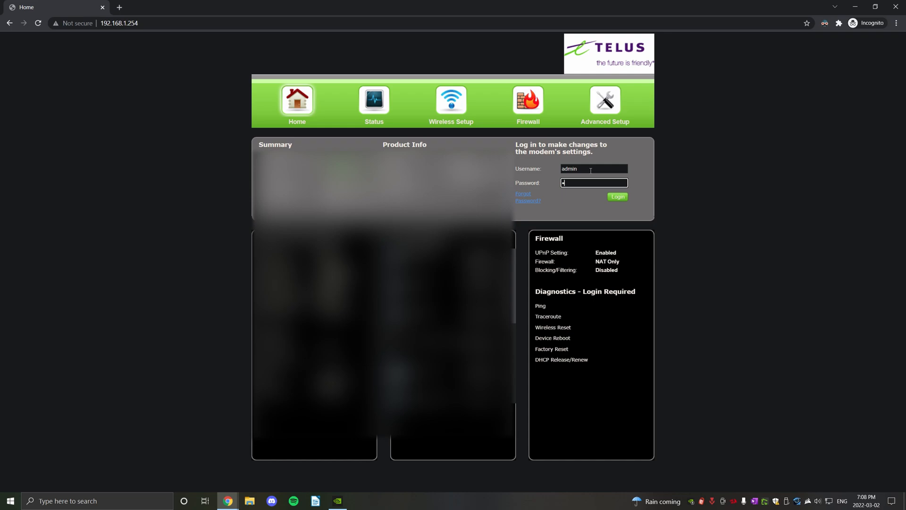
{"action": "type", "text": "•"}
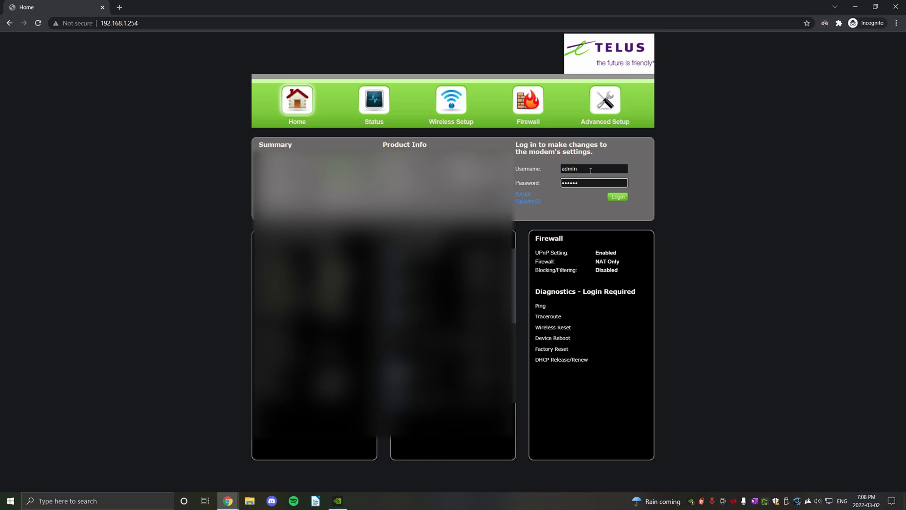
{"action": "left_click", "coordinate": [617, 198]}
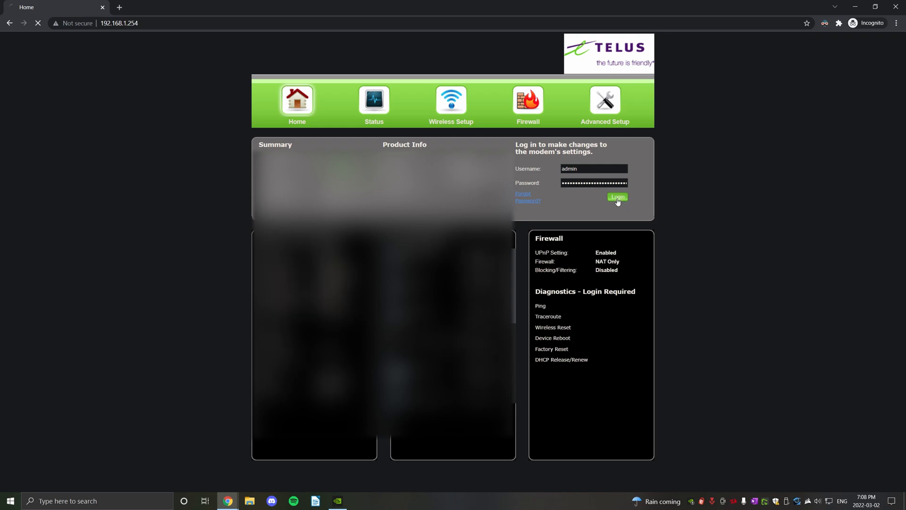
{"action": "left_click", "coordinate": [617, 197]}
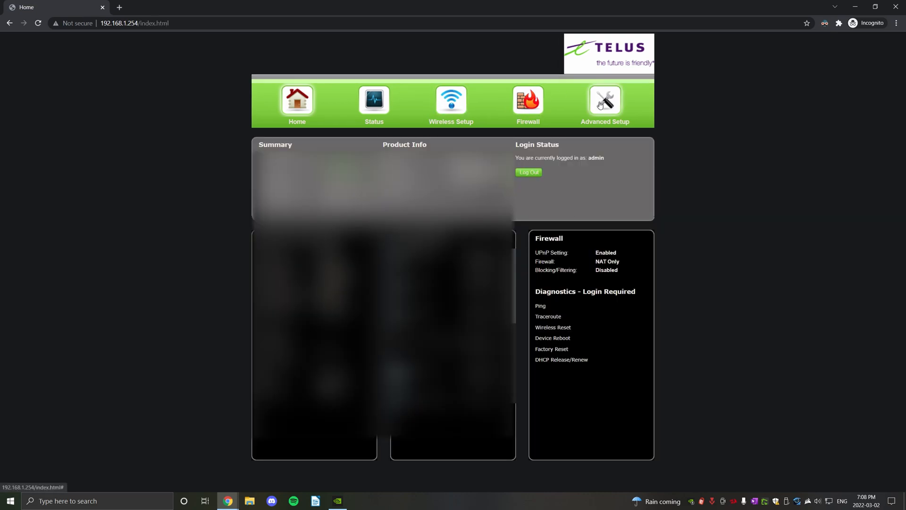
- Enter Advanced Setup and proceed past the warning to the Services Blocking page
{"action": "left_click", "coordinate": [604, 99]}
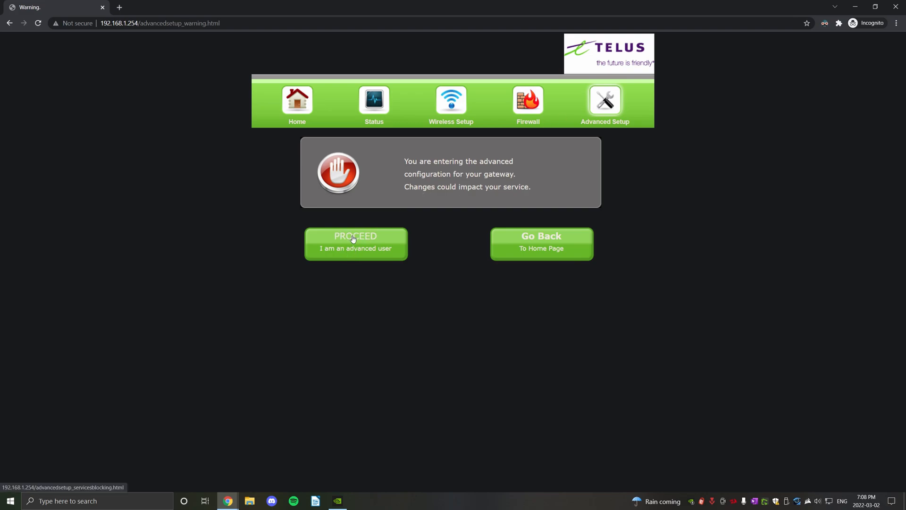
{"action": "left_click", "coordinate": [356, 243]}
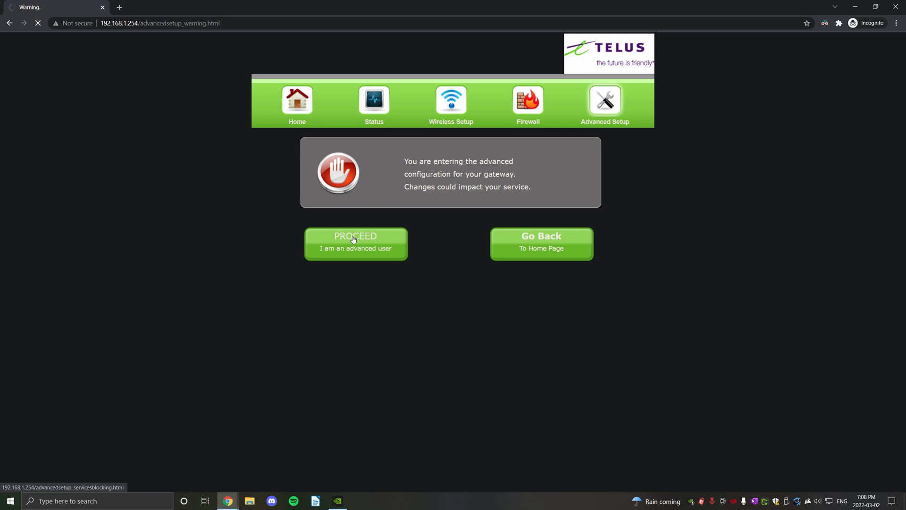
{"action": "left_click", "coordinate": [356, 244]}
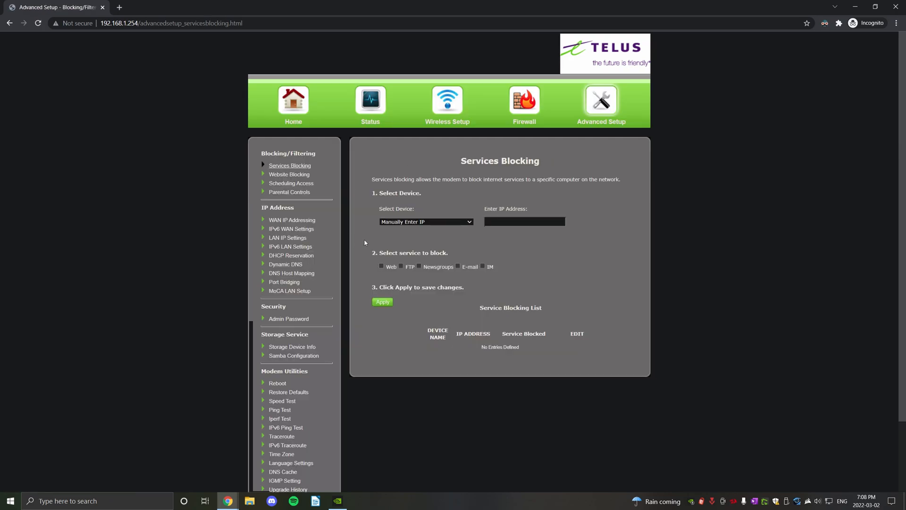
{"action": "mouse_move", "coordinate": [289, 210]}
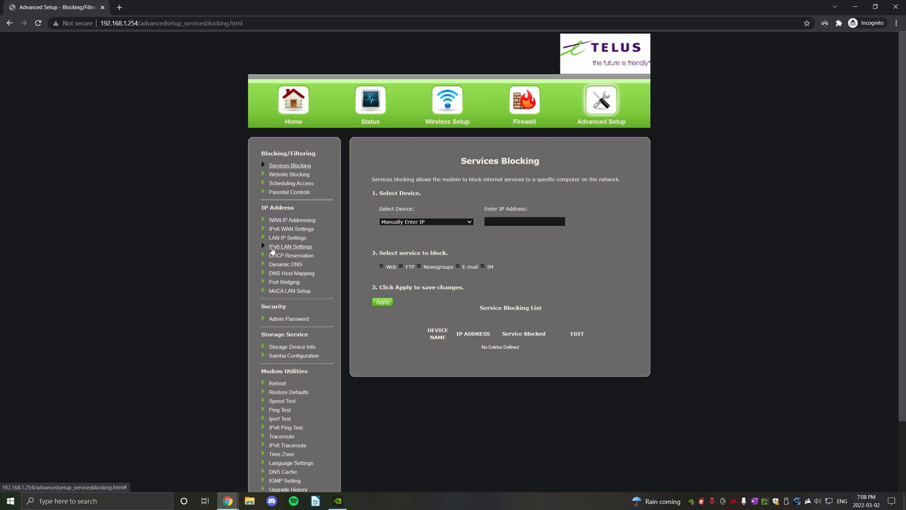
{"action": "mouse_move", "coordinate": [277, 251]}
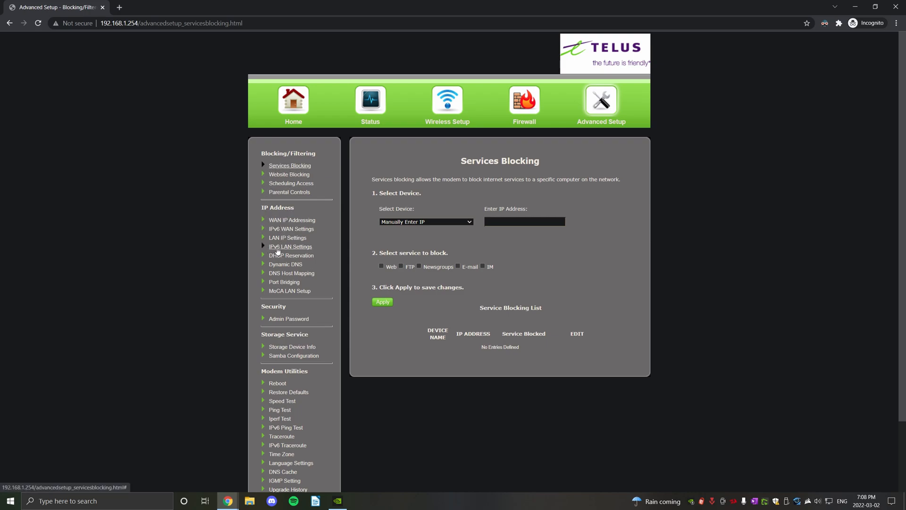
- In IPv6 LAN Settings, set LAN Connection Type to Disabled and apply, accepting the warning
{"action": "left_click", "coordinate": [289, 246]}
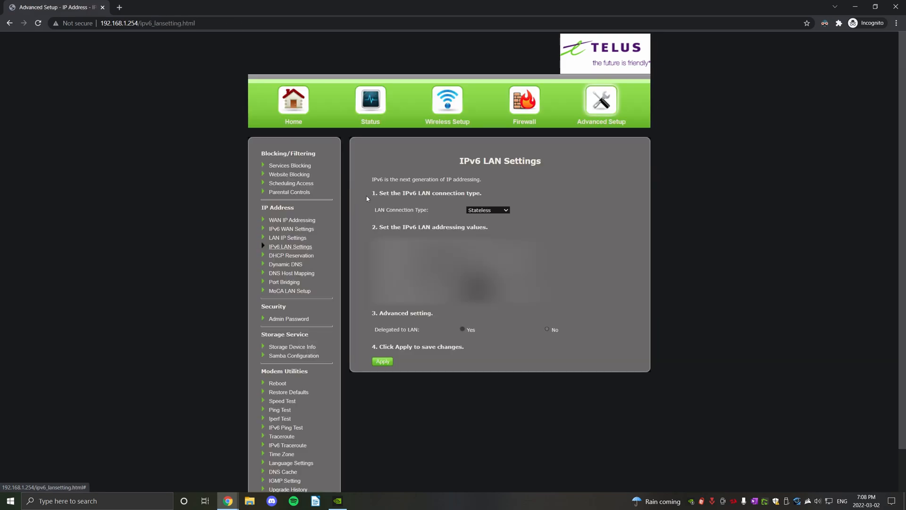
{"action": "mouse_move", "coordinate": [416, 204]}
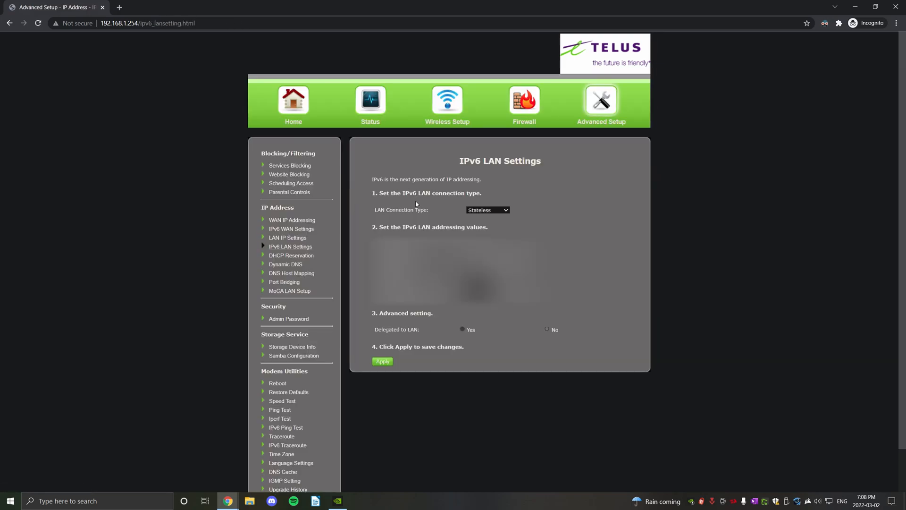
{"action": "left_click", "coordinate": [487, 210]}
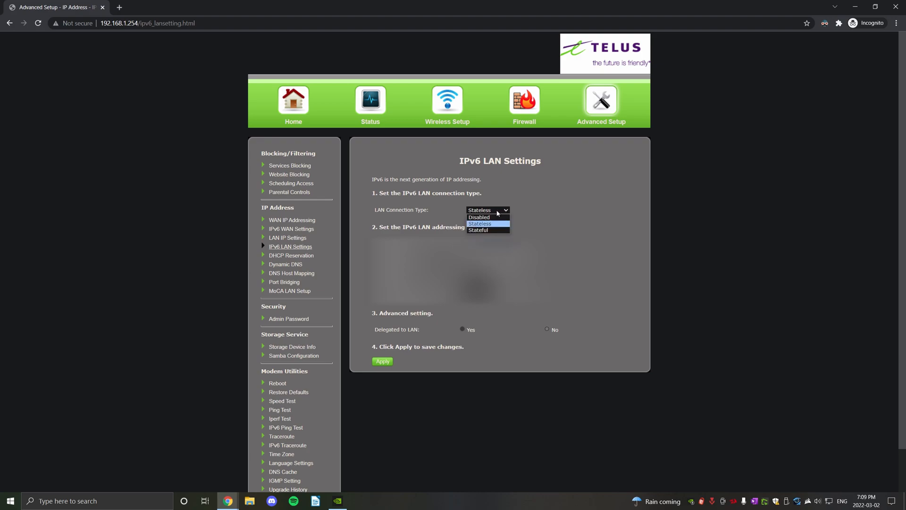
{"action": "left_click", "coordinate": [479, 217]}
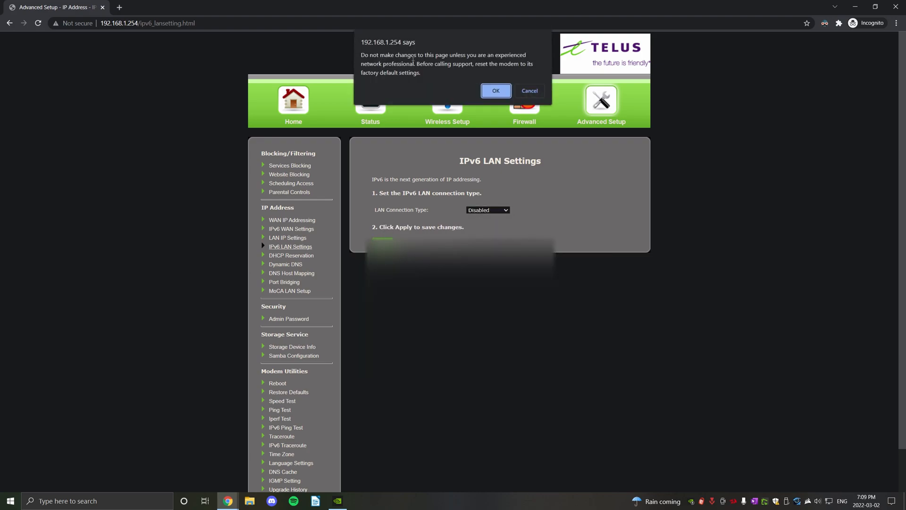
{"action": "mouse_move", "coordinate": [491, 81]}
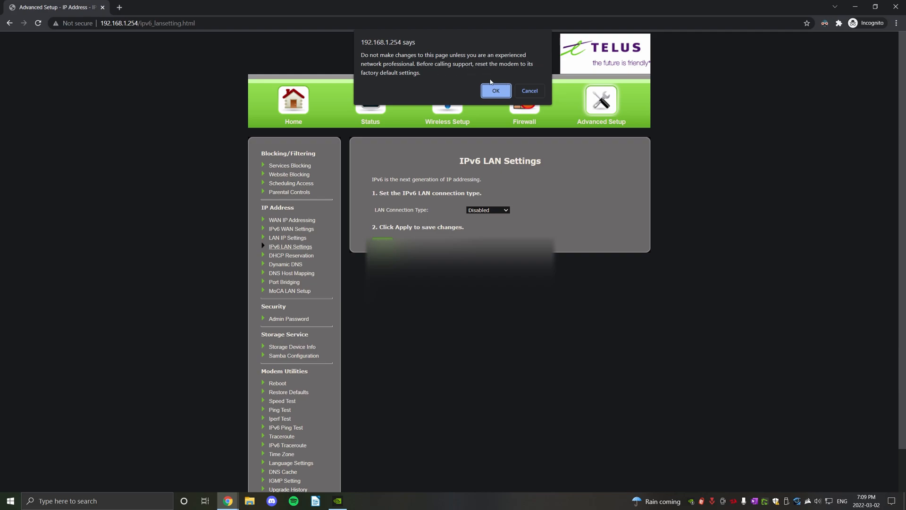
{"action": "mouse_move", "coordinate": [358, 42]}
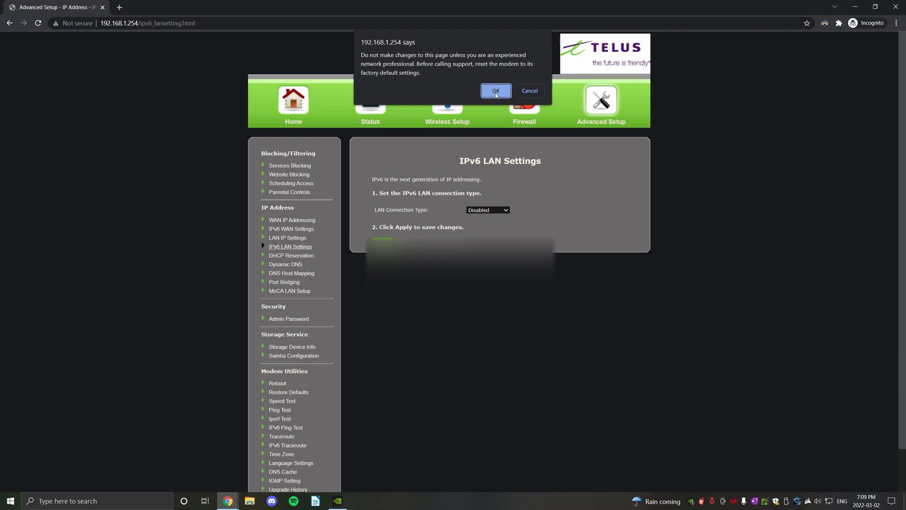
{"action": "left_click", "coordinate": [495, 91]}
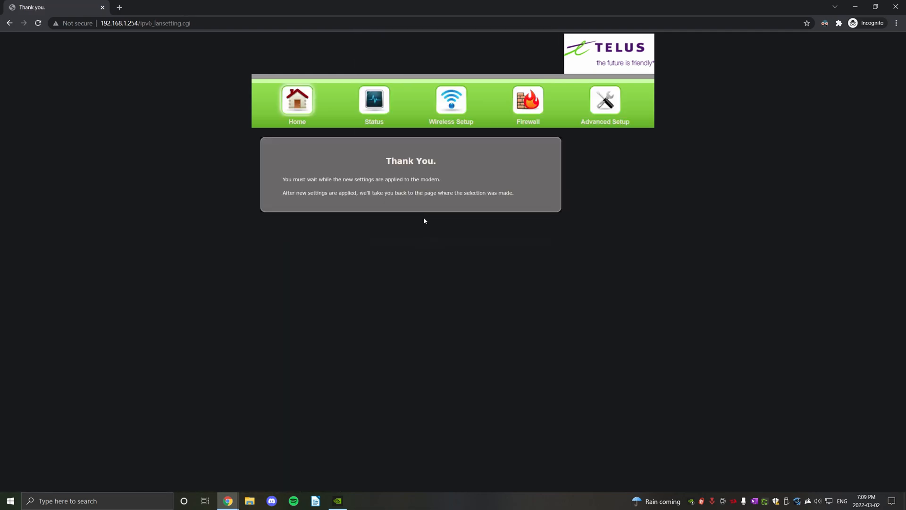